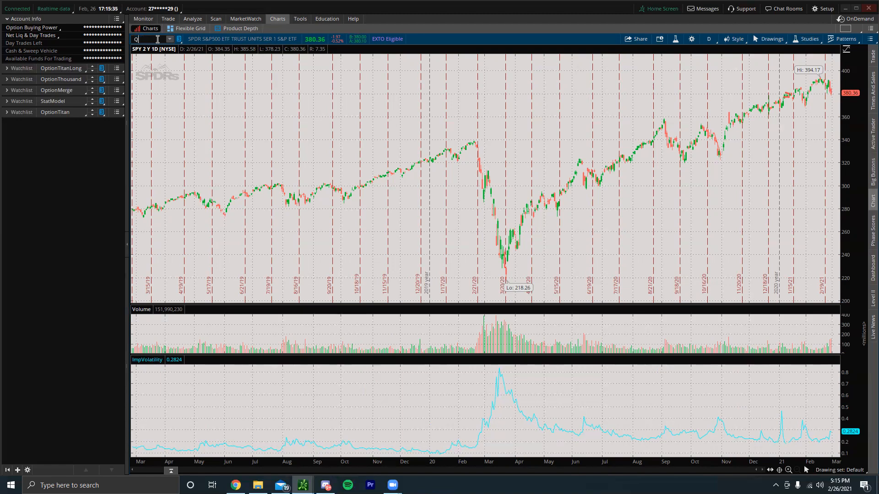
Load the QQQ two-year daily chart, also entering TSLA and ARKK in the symbol box.
text(QQQ)
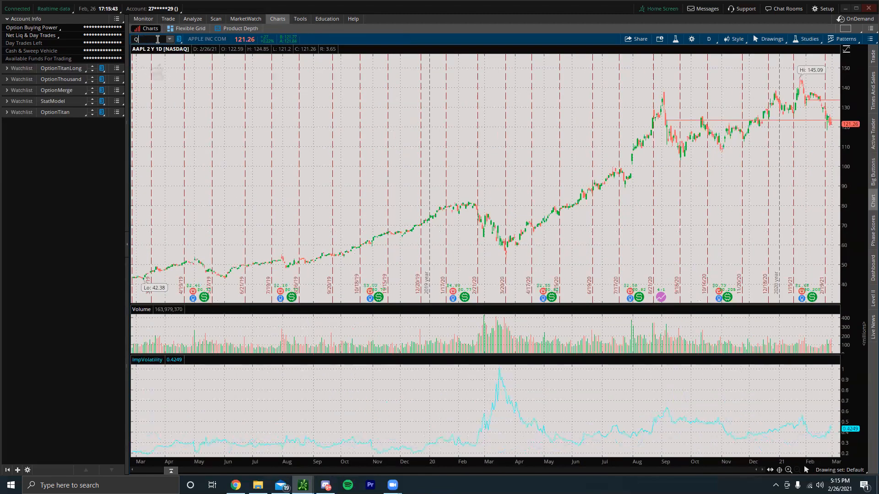
text(TSLA)
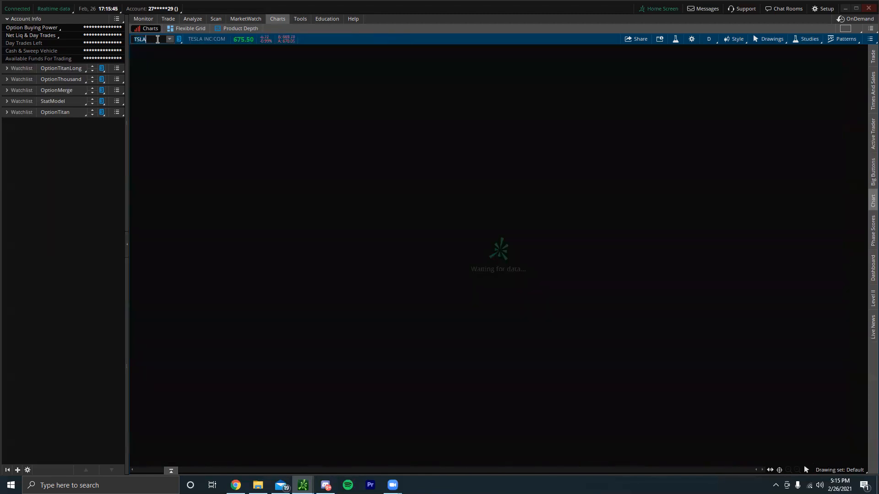
text(ARKK)
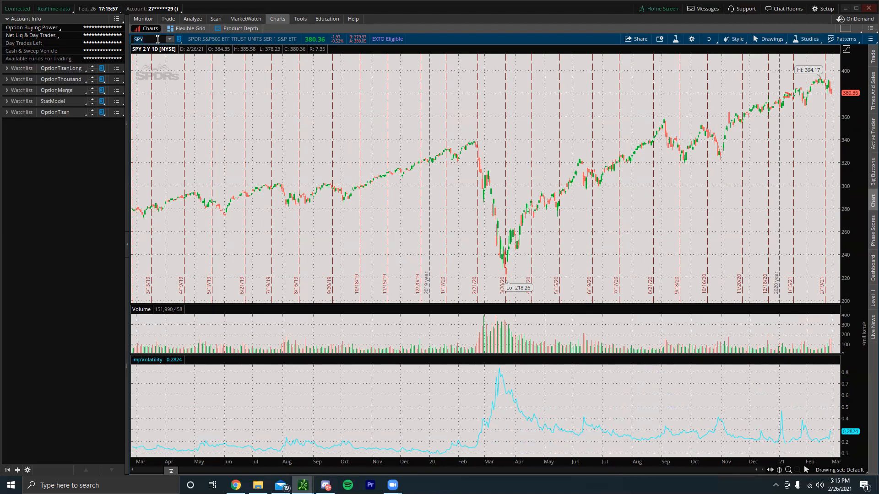
mouse_move(472, 173)
text(QQQ)
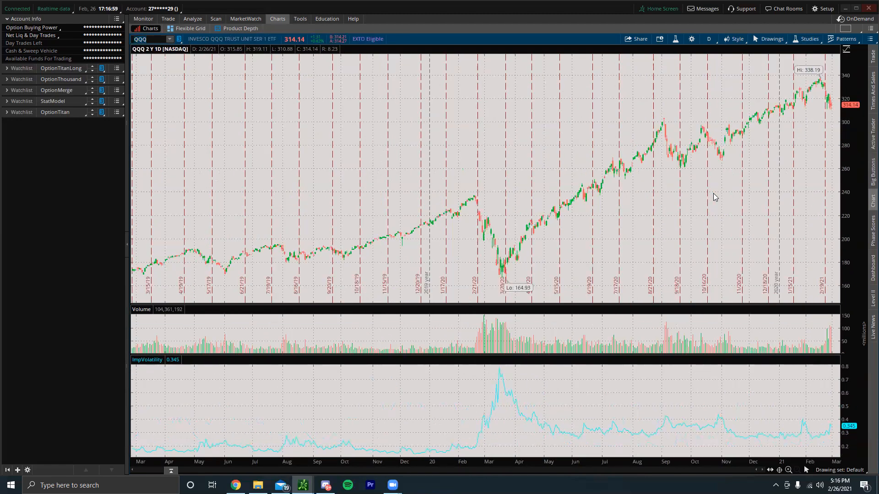
mouse_move(736, 209)
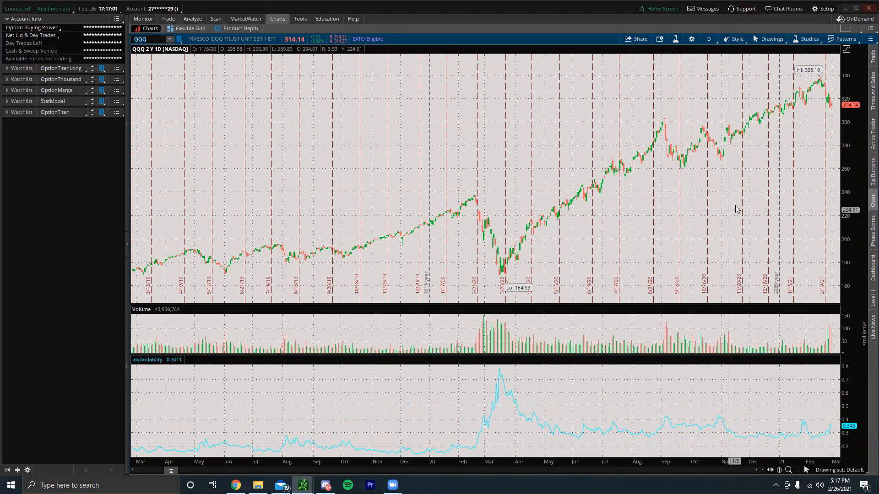
Select the QQQ chart so SPY can be entered as the new symbol.
click(709, 38)
text(SPY)
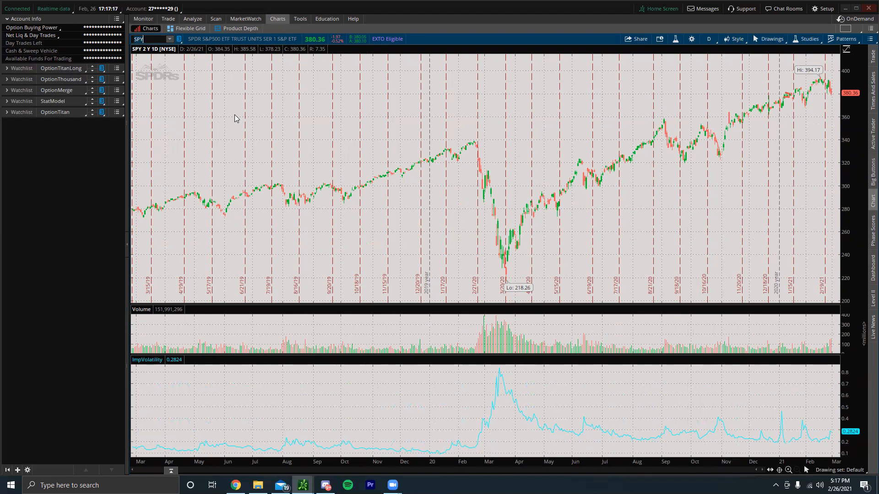
mouse_move(342, 131)
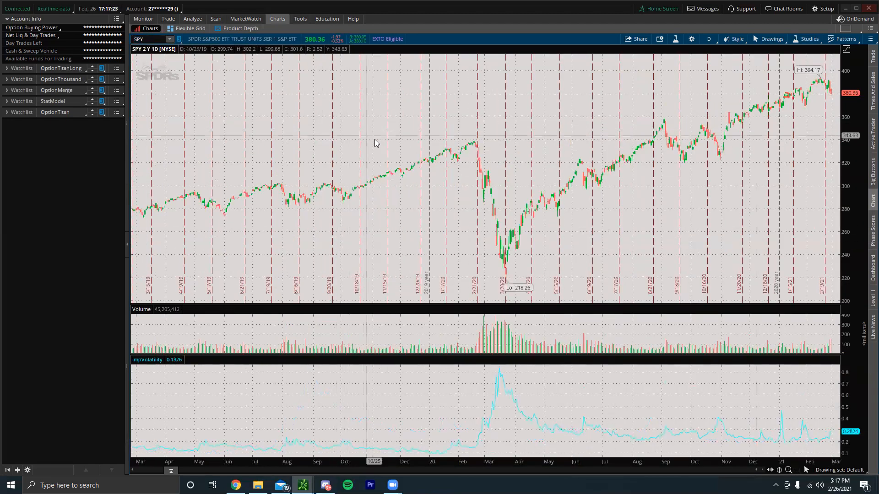
mouse_move(755, 23)
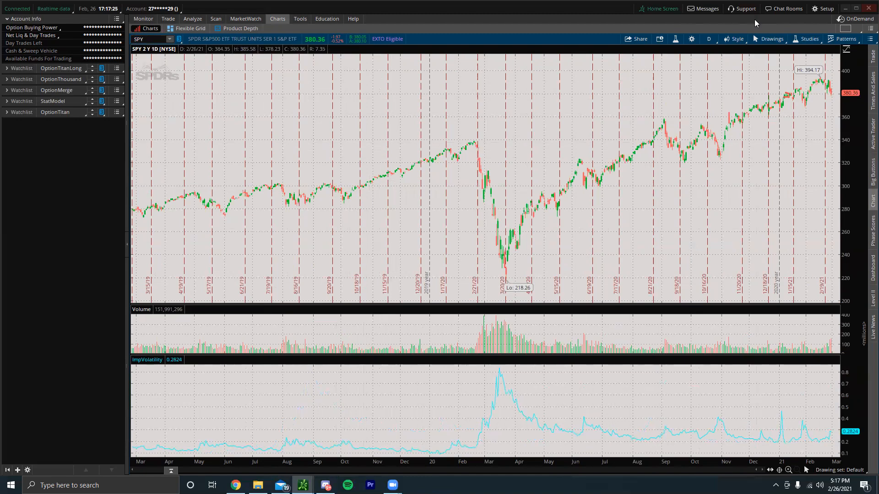
mouse_move(647, 133)
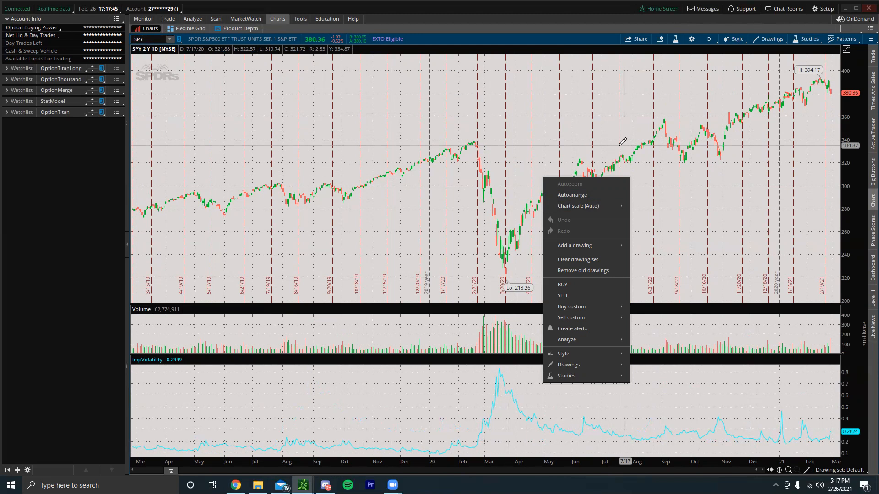
Dismiss the chart actions menu, leaving the SPY two-year daily chart in view.
click(770, 38)
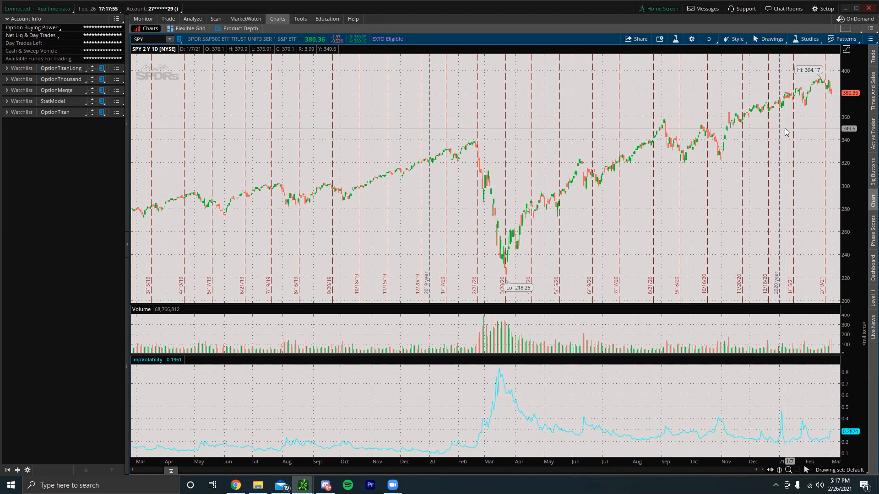
mouse_move(448, 143)
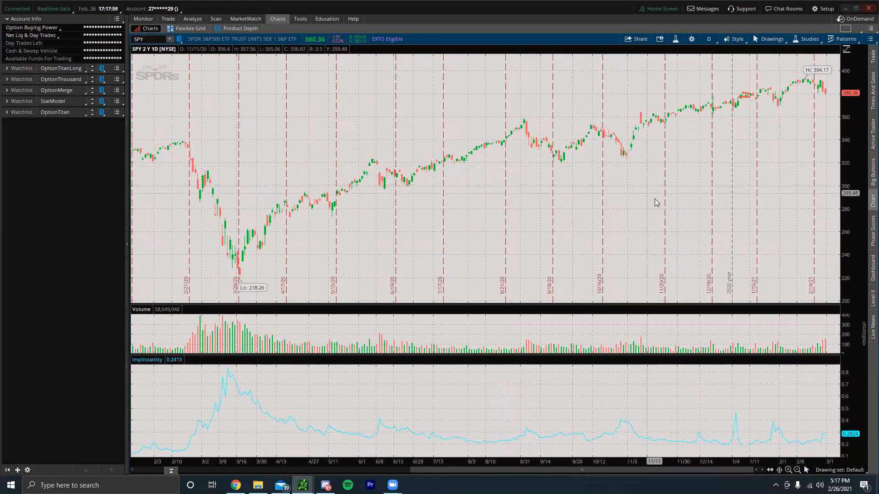
mouse_move(654, 226)
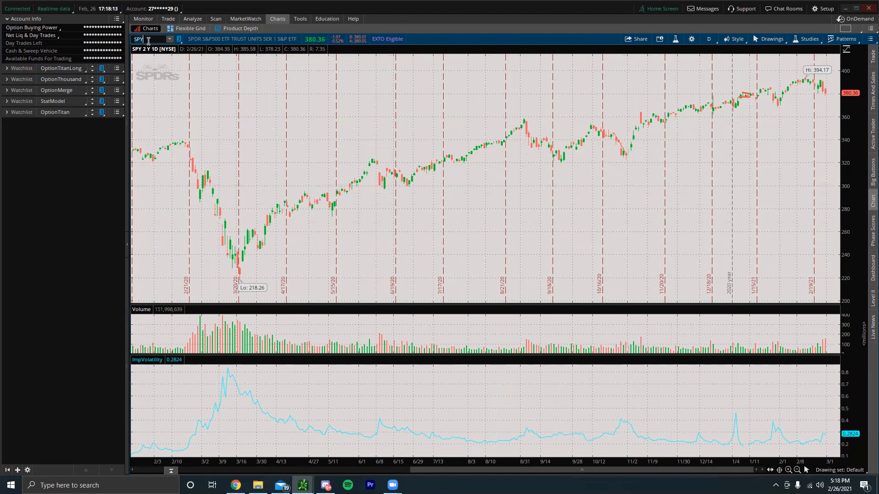
mouse_move(514, 122)
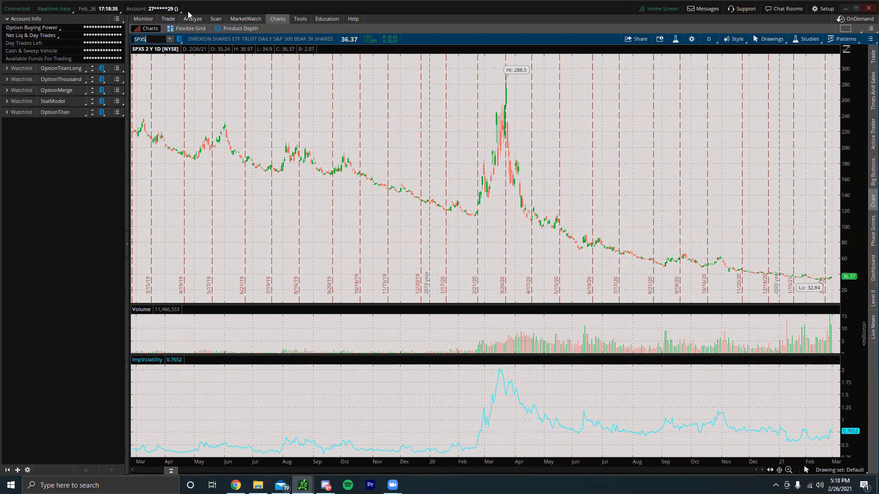
mouse_move(154, 126)
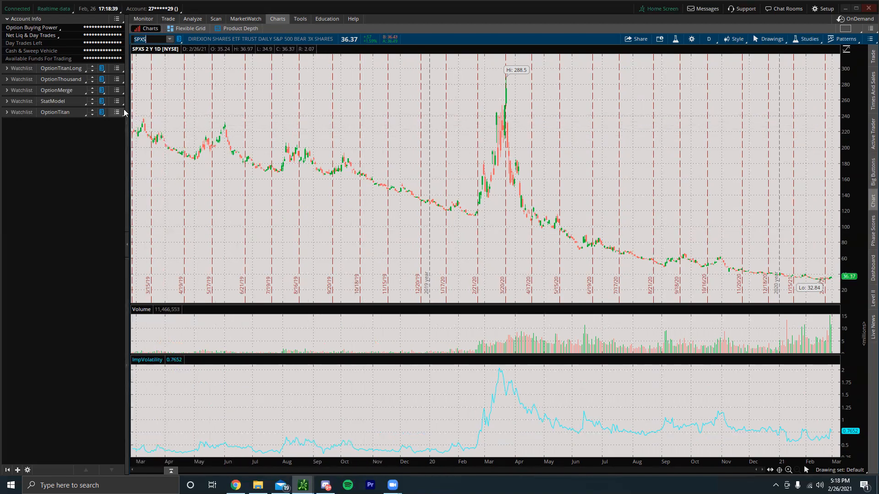
mouse_move(384, 179)
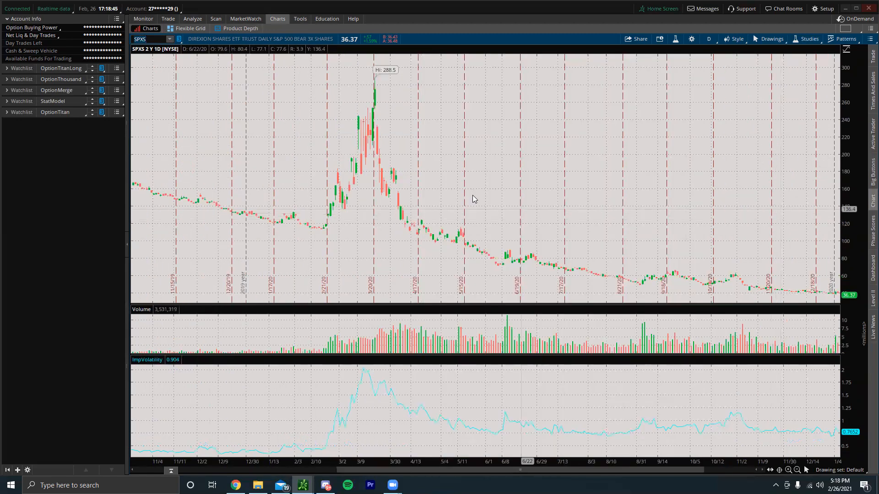
mouse_move(326, 231)
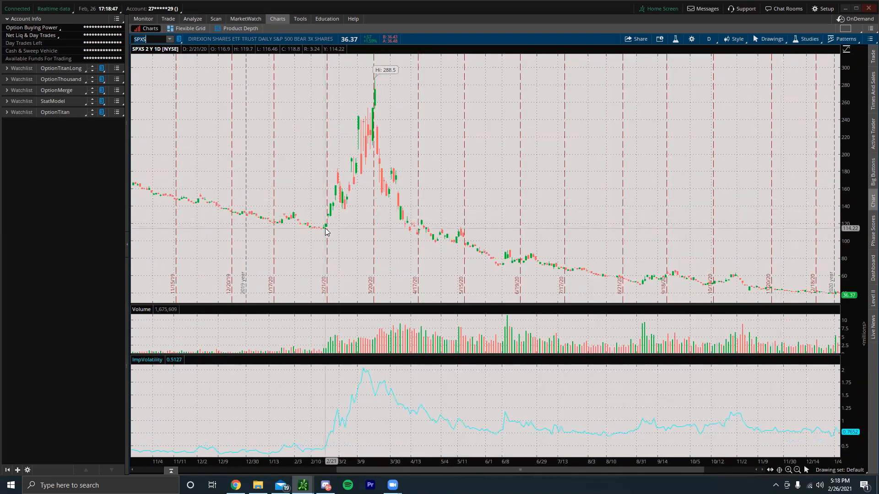
mouse_move(324, 232)
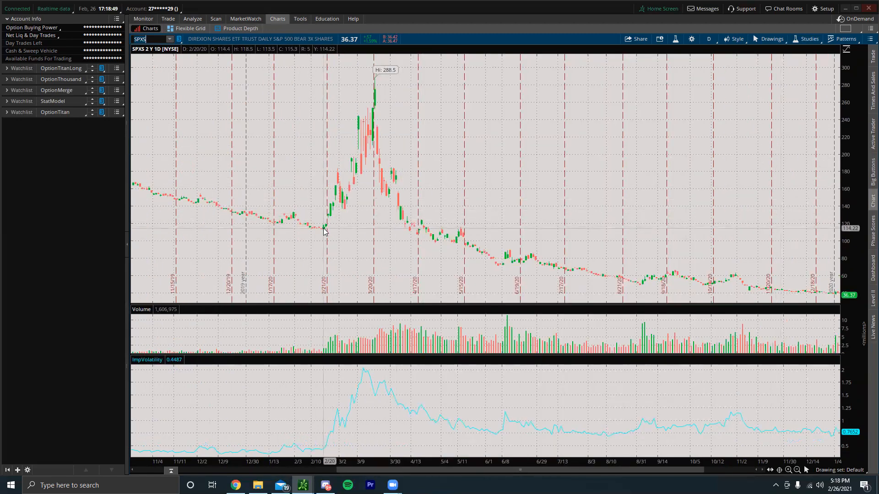
mouse_move(446, 151)
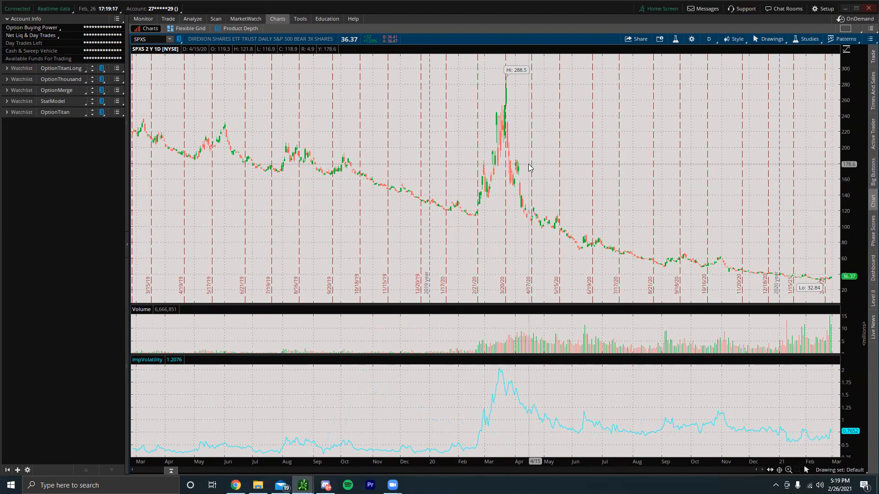
Load the UVXY two-year daily chart in place of SPXS.
click(150, 38)
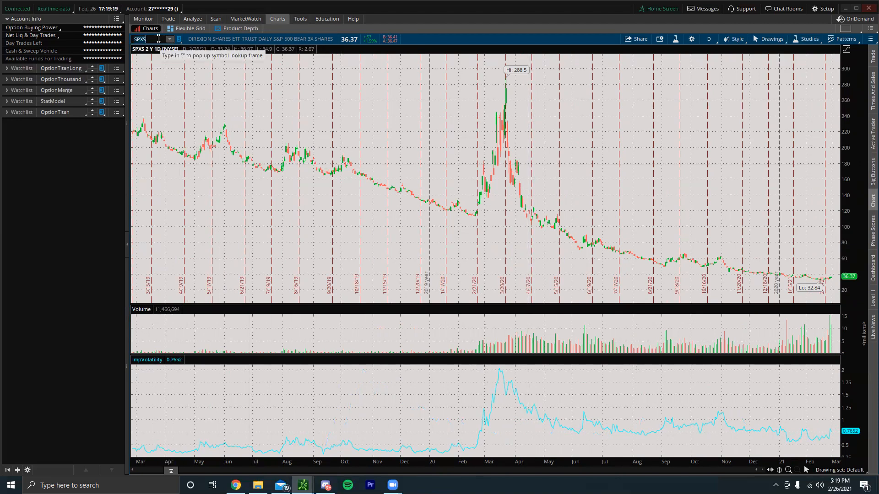
text(UVXY)
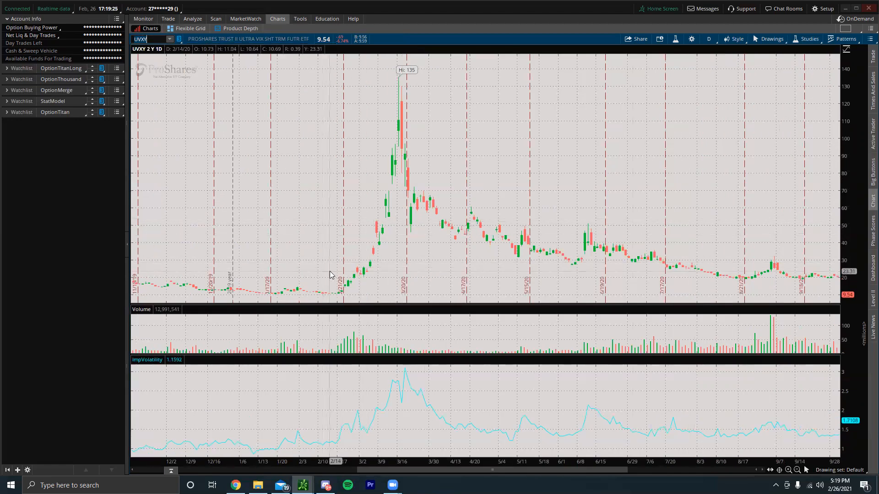
mouse_move(336, 279)
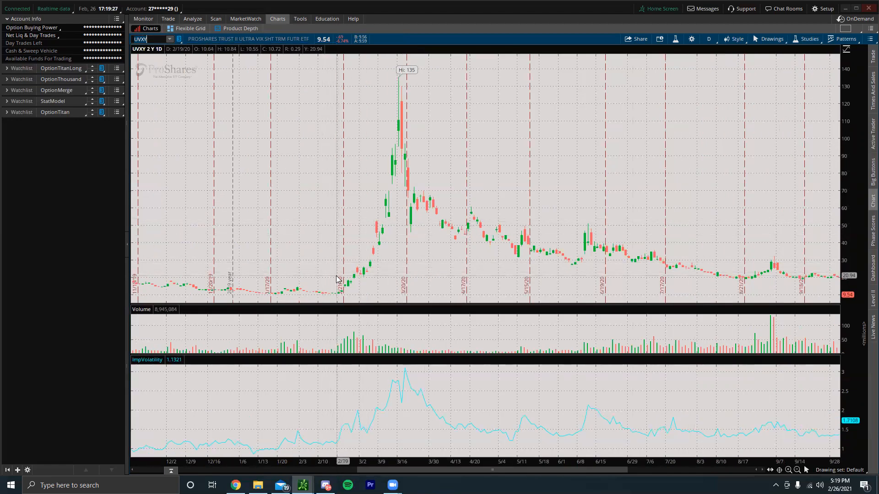
mouse_move(668, 200)
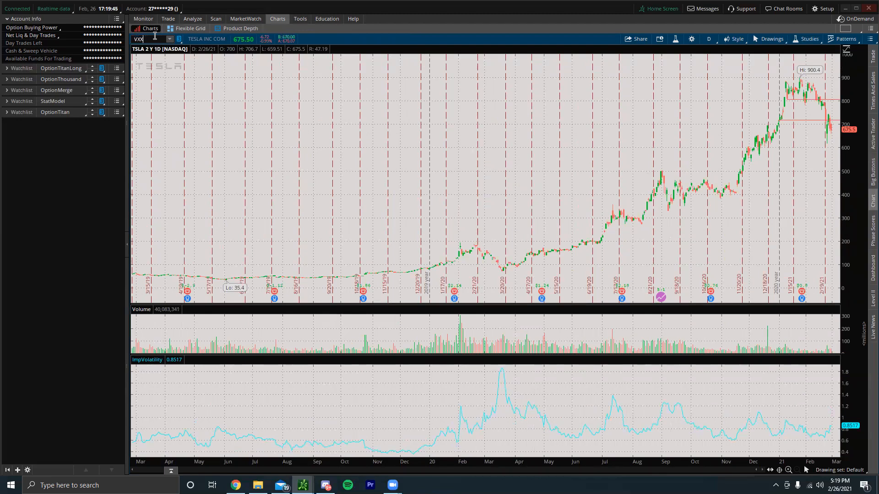
Enter VXX in the symbol box to bring up the volatility index chart.
text(VXX)
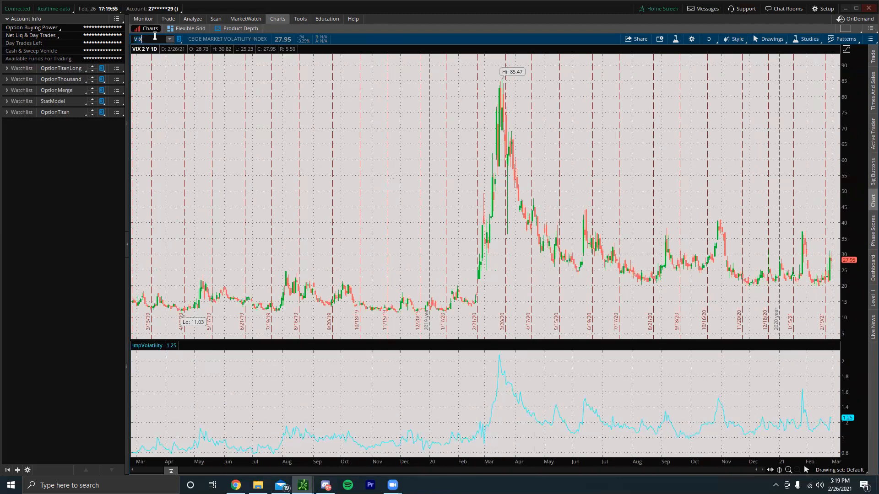
mouse_move(369, 244)
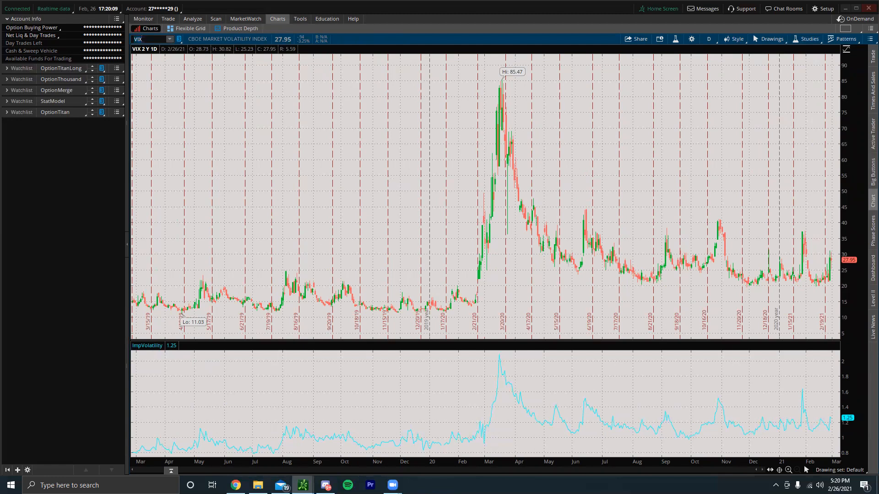
mouse_move(397, 189)
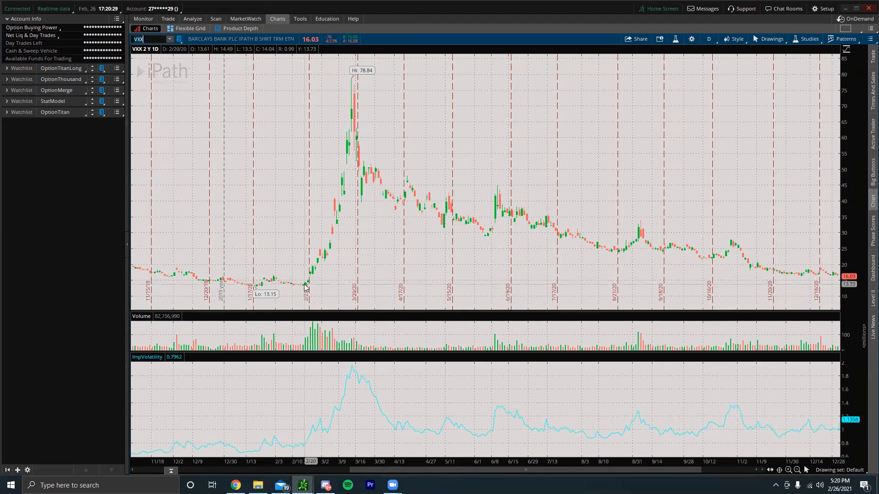
mouse_move(426, 124)
text(SPY)
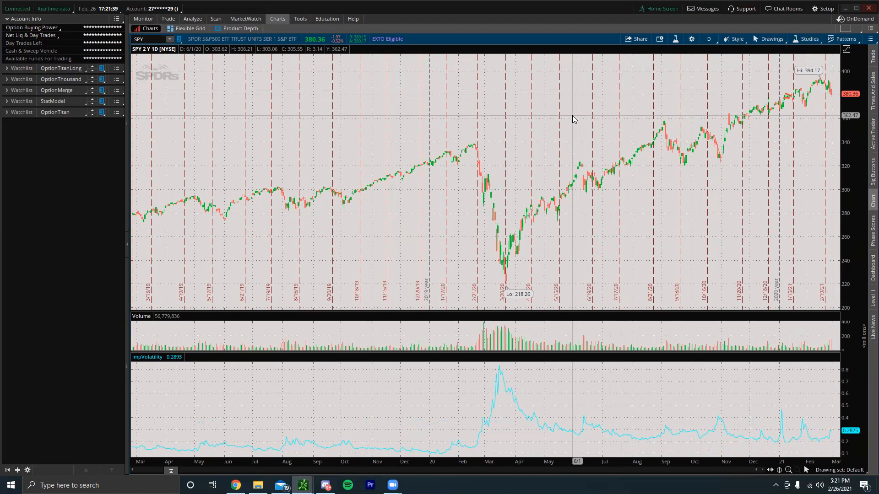
mouse_move(822, 159)
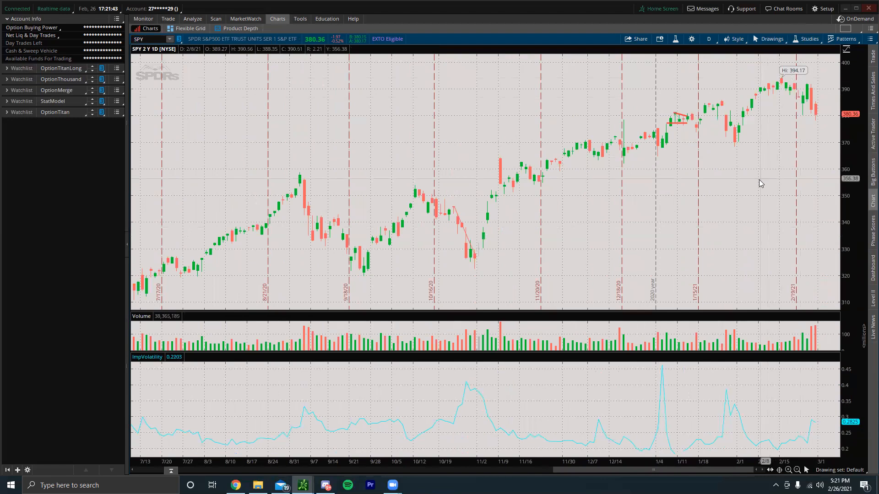
mouse_move(709, 214)
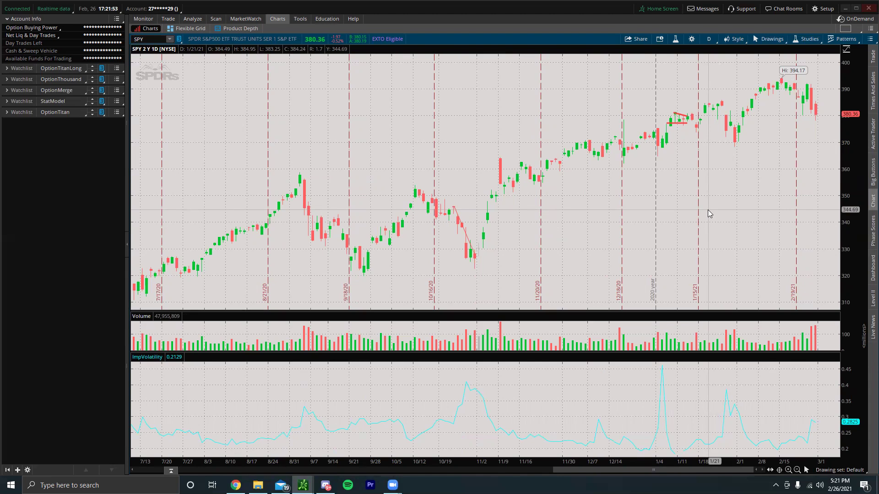
mouse_move(334, 158)
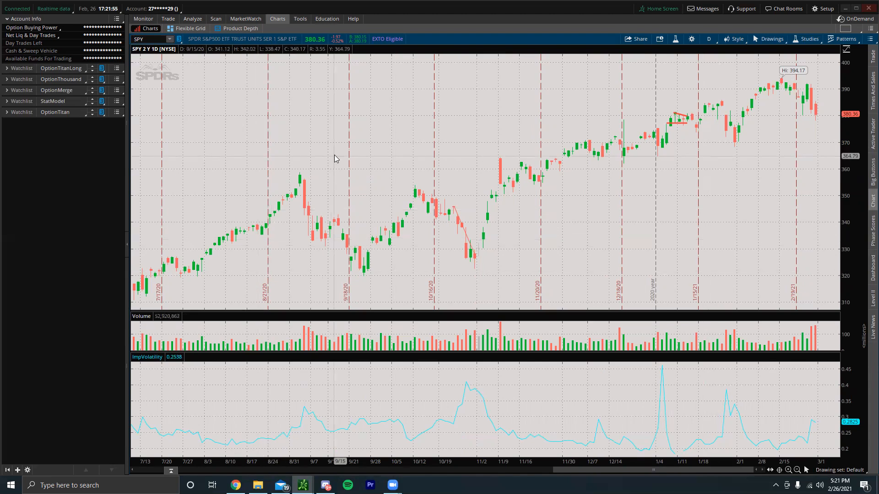